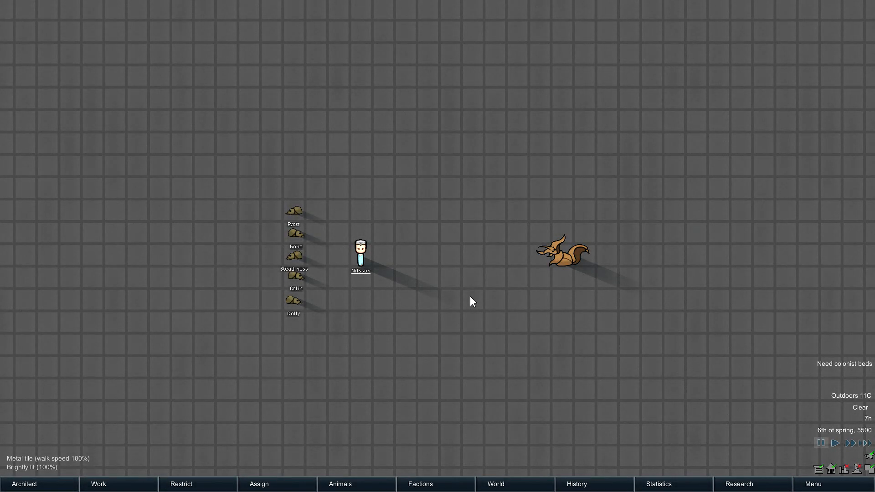
# Compare the melee DPS breakdowns of the berserk megaspider and the megascarab Pyotr
pyautogui.click(293, 212)
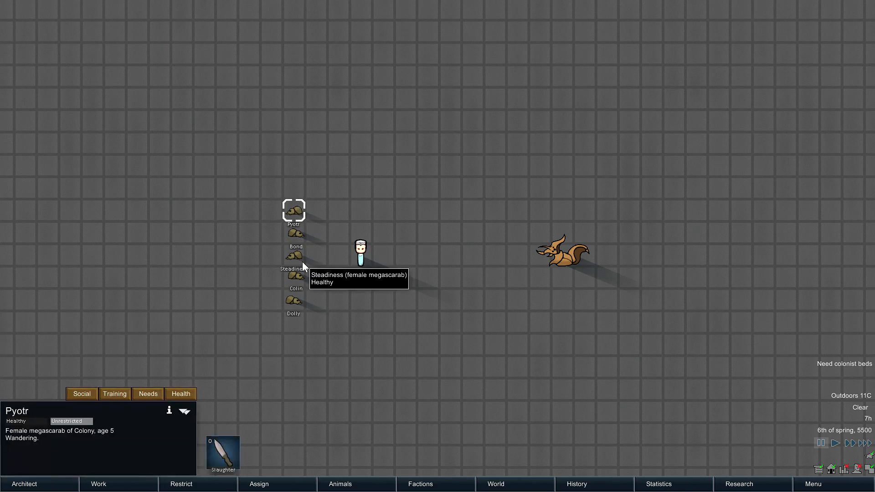
pyautogui.click(564, 258)
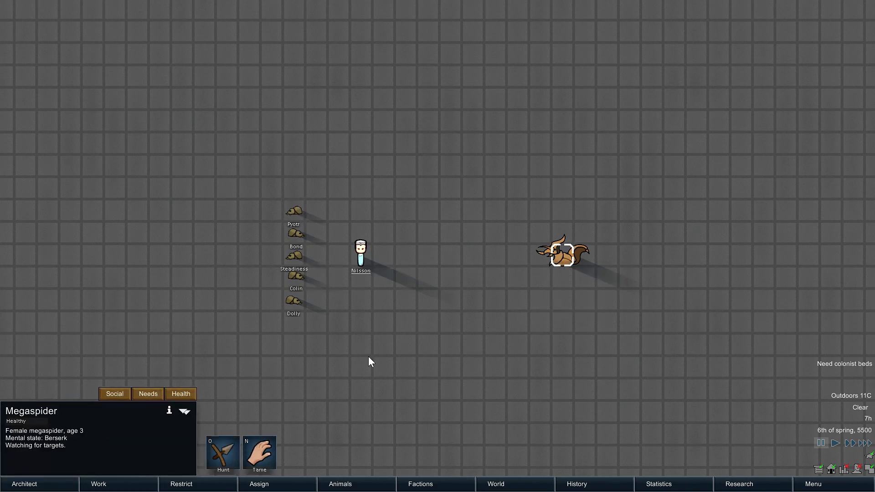
pyautogui.click(170, 410)
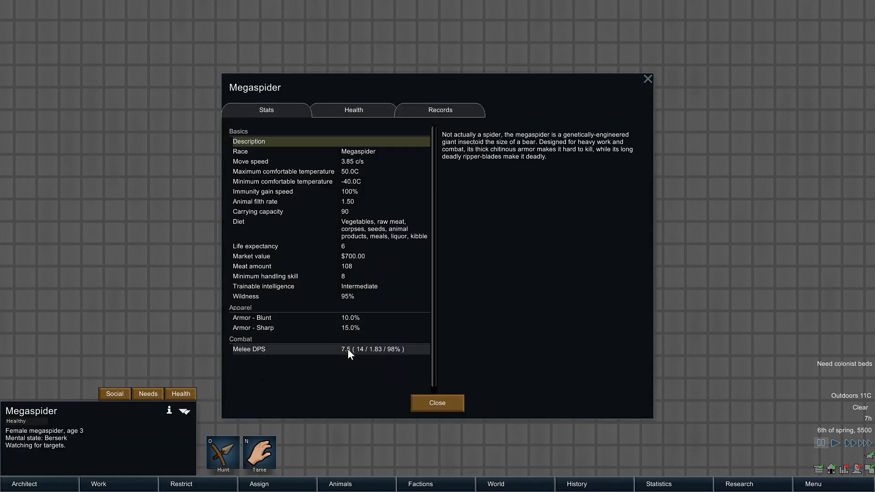
pyautogui.click(268, 349)
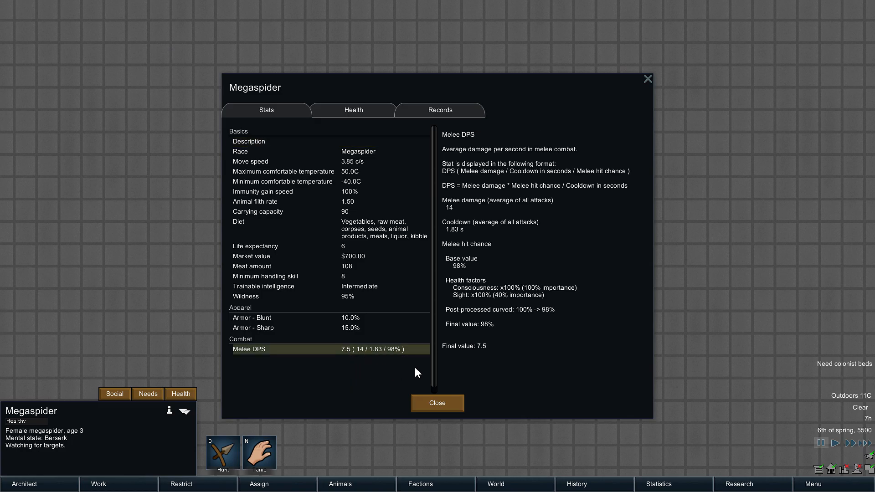
pyautogui.moveTo(436, 364)
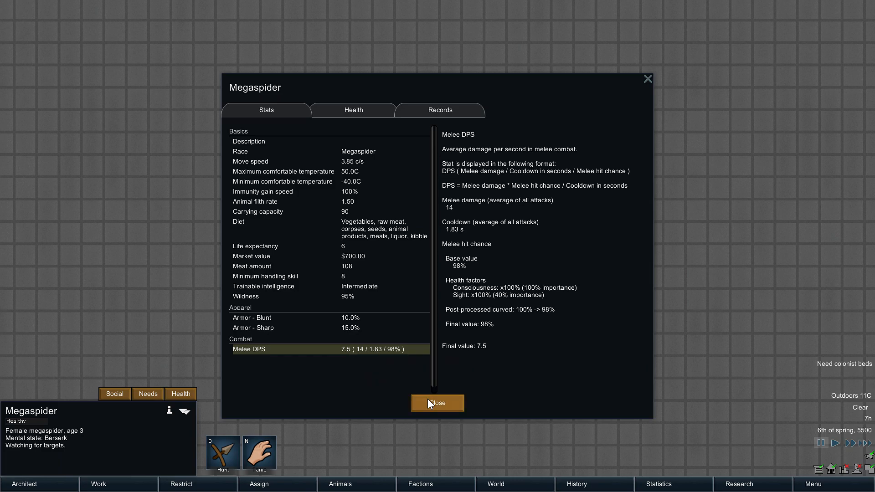
pyautogui.moveTo(420, 403)
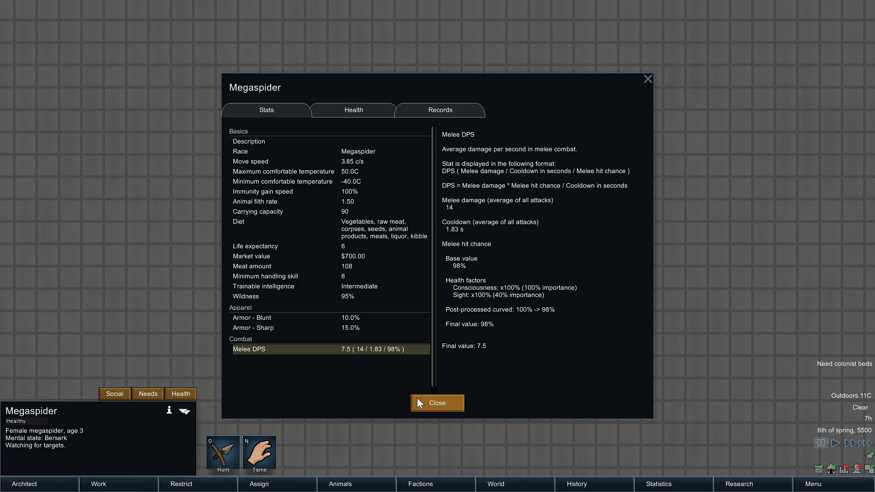
pyautogui.click(438, 402)
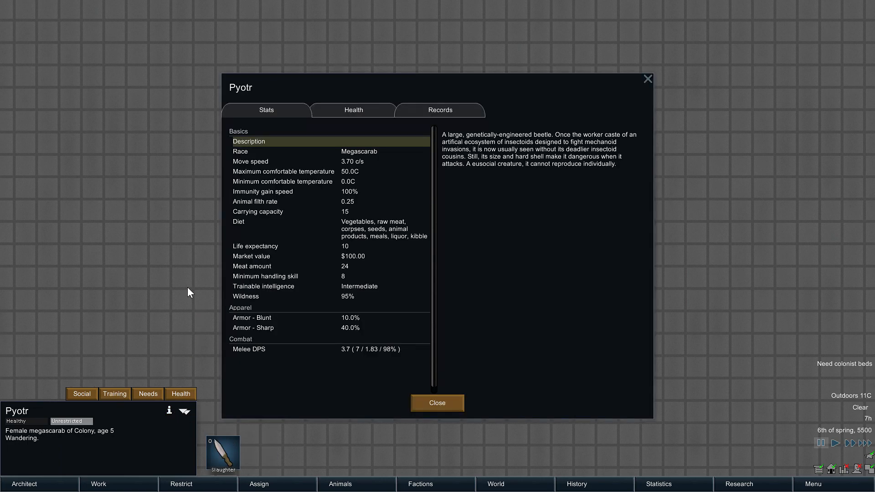
pyautogui.click(248, 349)
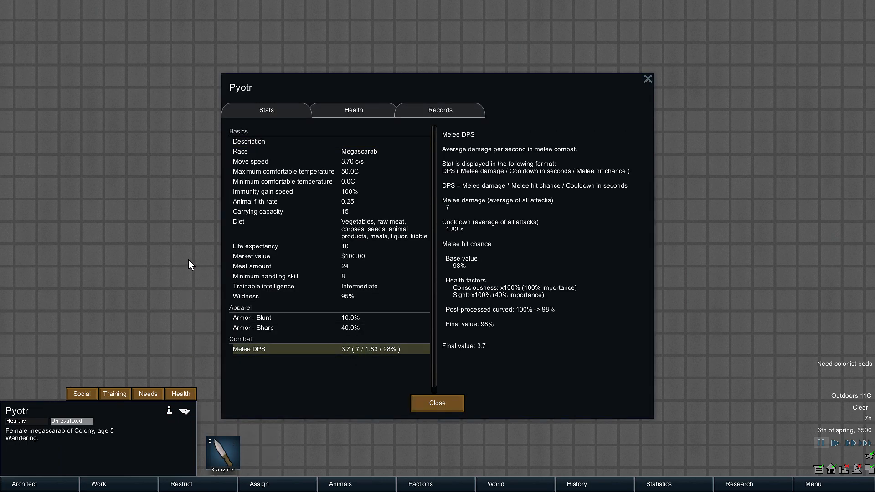
pyautogui.moveTo(194, 253)
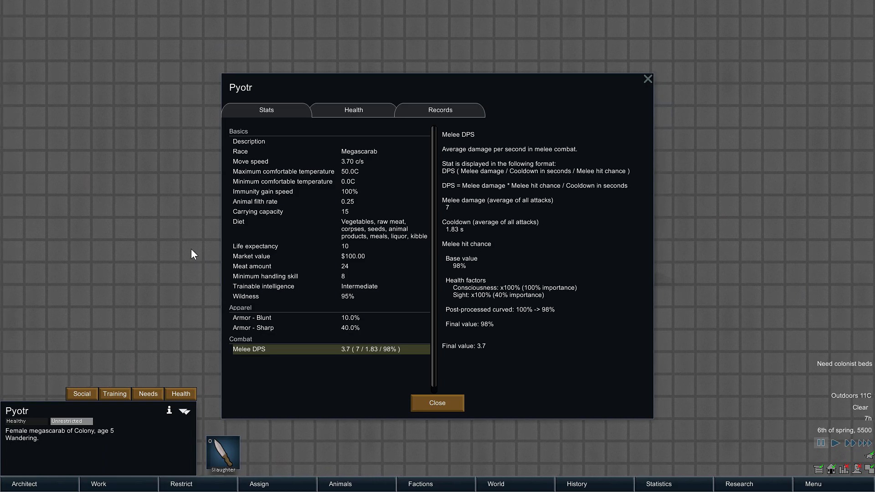
pyautogui.moveTo(194, 253)
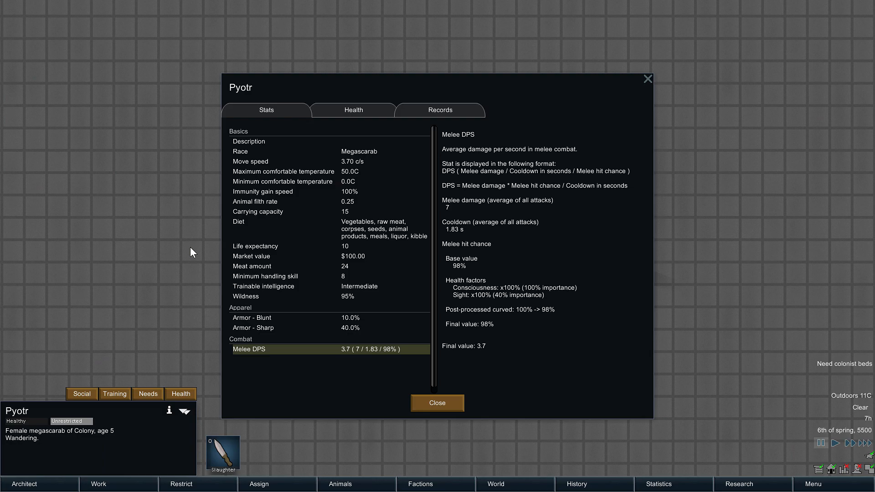
pyautogui.moveTo(484, 434)
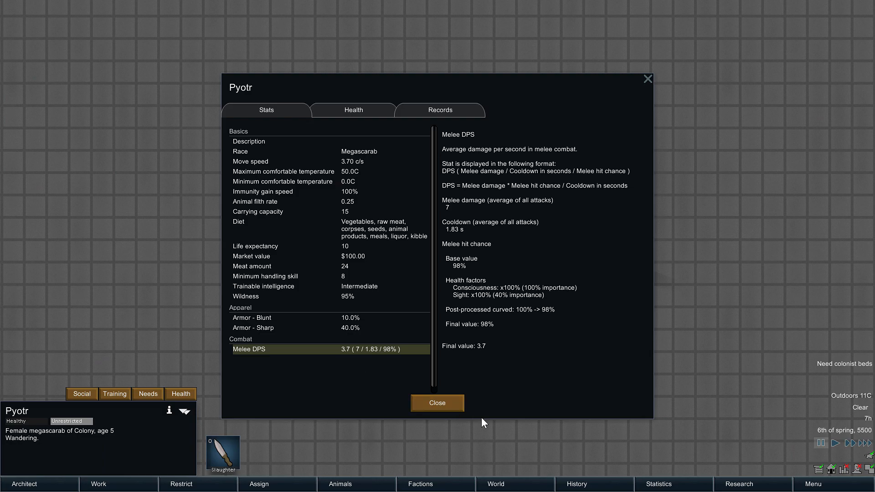
pyautogui.moveTo(357, 334)
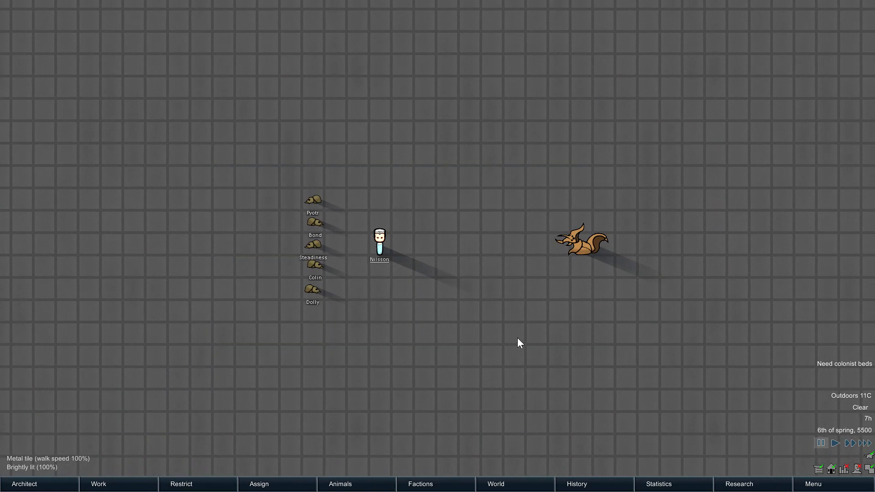
# Follow Pyotr into the fight and review the megaspider's health overview mid-battle
pyautogui.click(311, 199)
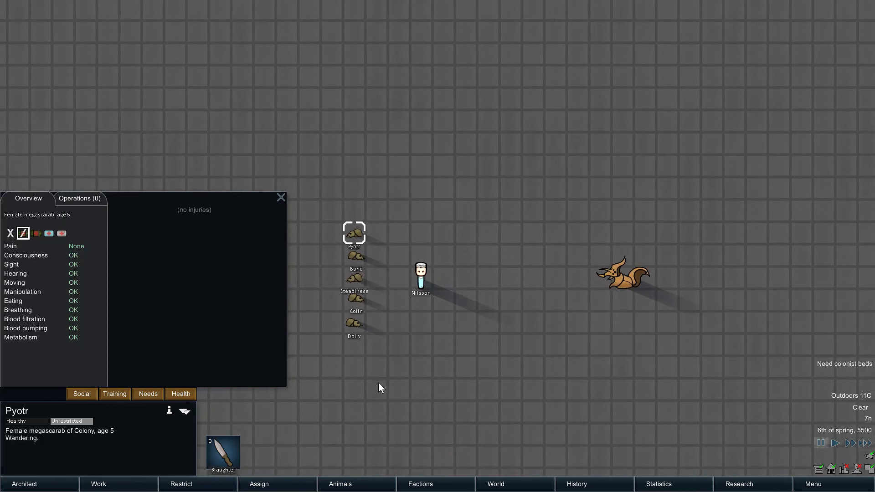
pyautogui.click(355, 302)
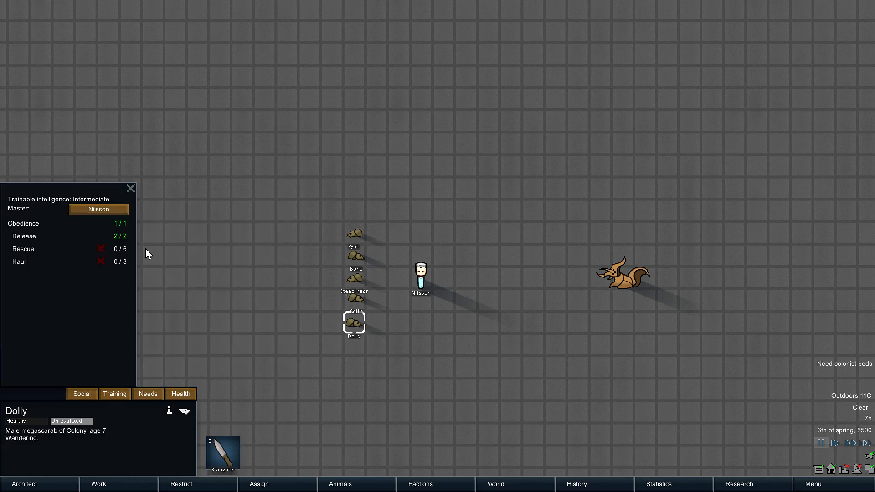
pyautogui.click(627, 285)
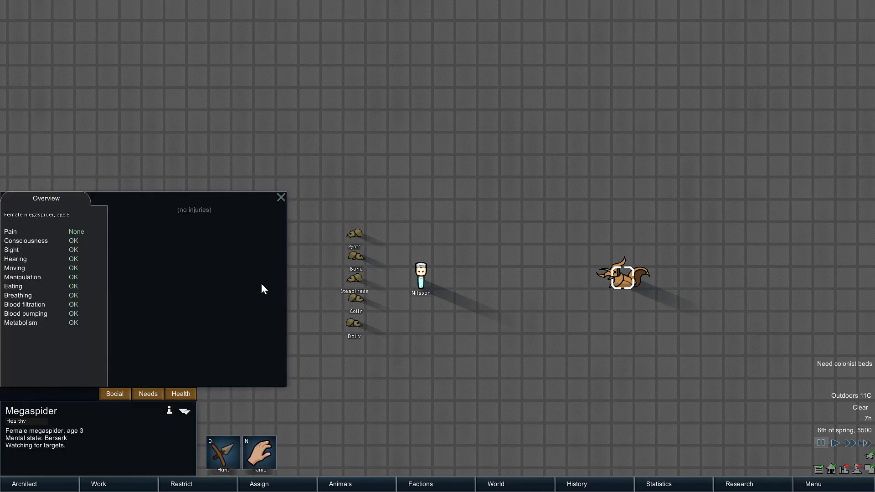
pyautogui.click(422, 273)
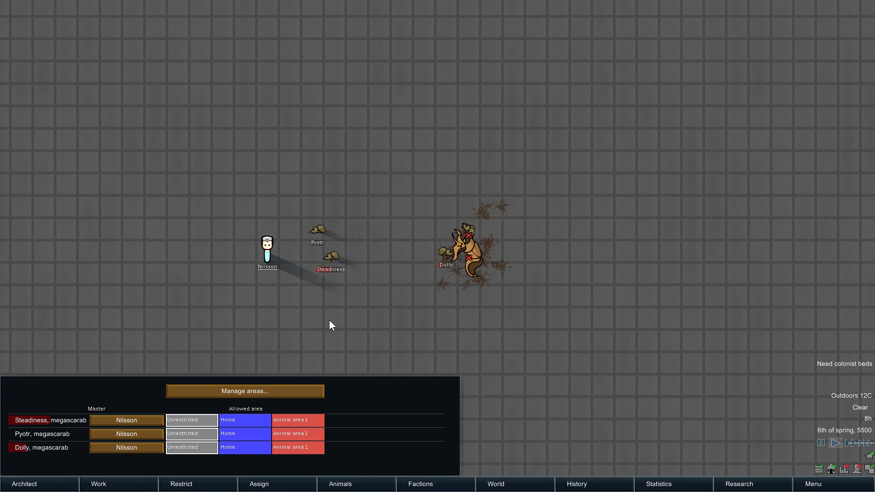
# Inspect the injured megascarab Dolly's wound list as the survivors regroup by Nilsson
pyautogui.click(468, 258)
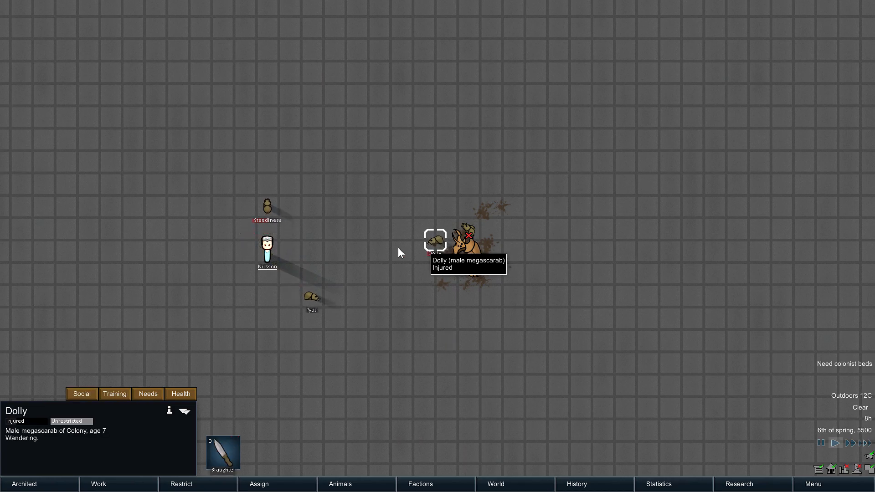
pyautogui.click(180, 394)
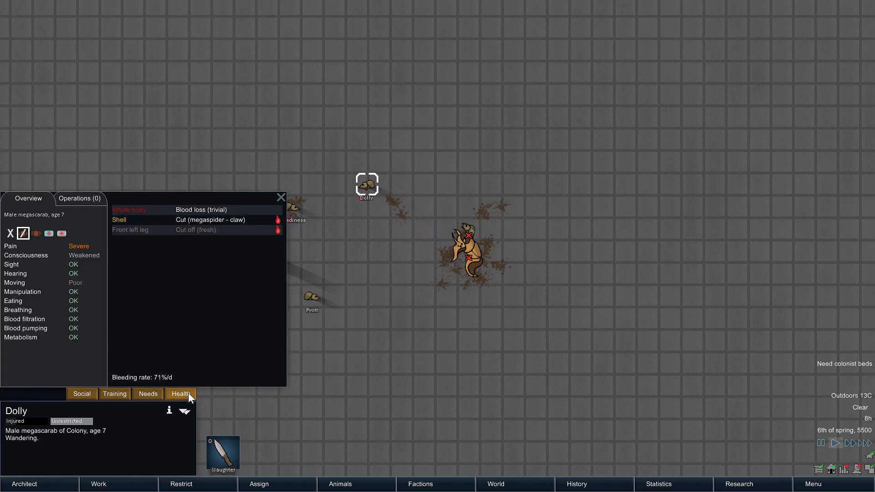
pyautogui.click(468, 259)
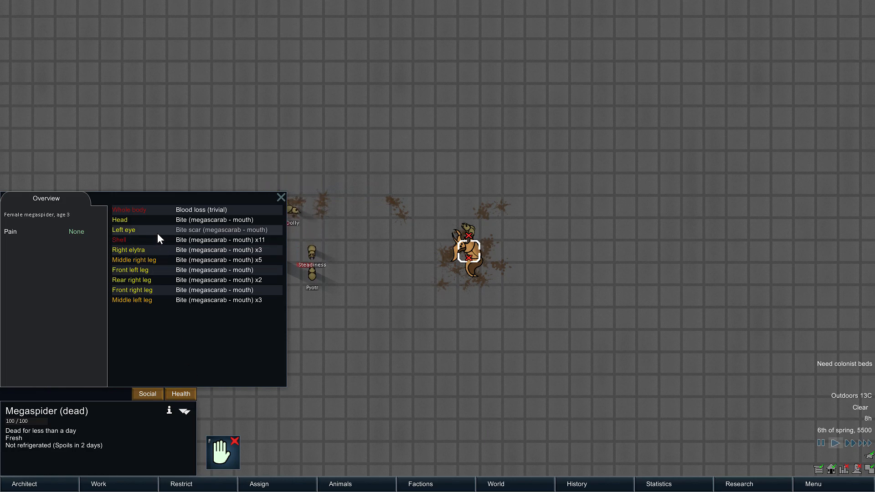
pyautogui.click(281, 197)
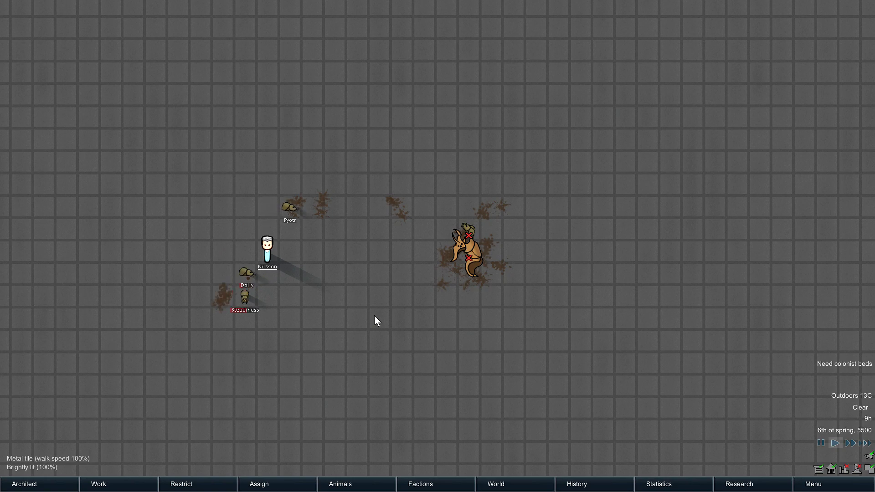
# Have the handler release the megascarabs to attack and review the megaspider's bite injuries
pyautogui.click(267, 250)
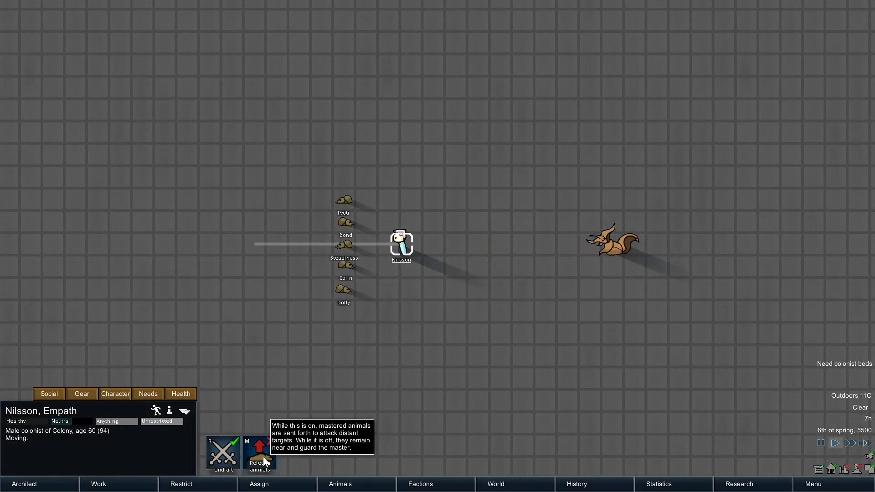
pyautogui.click(260, 453)
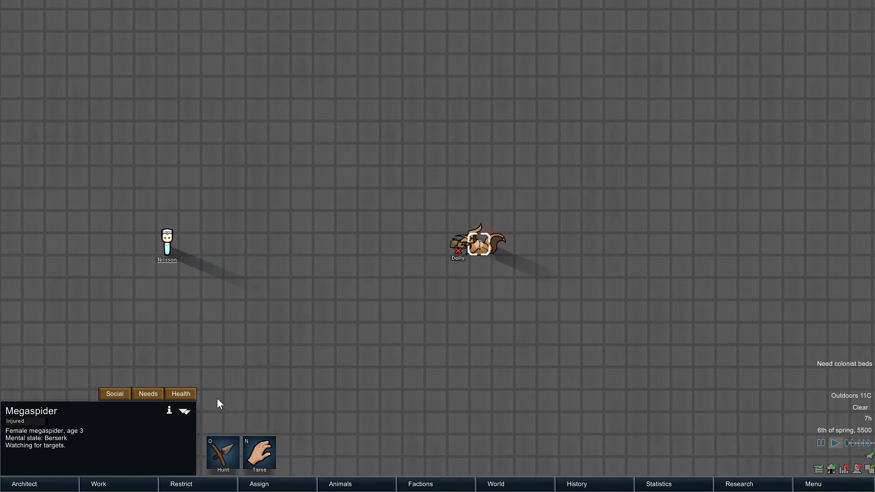
pyautogui.click(181, 394)
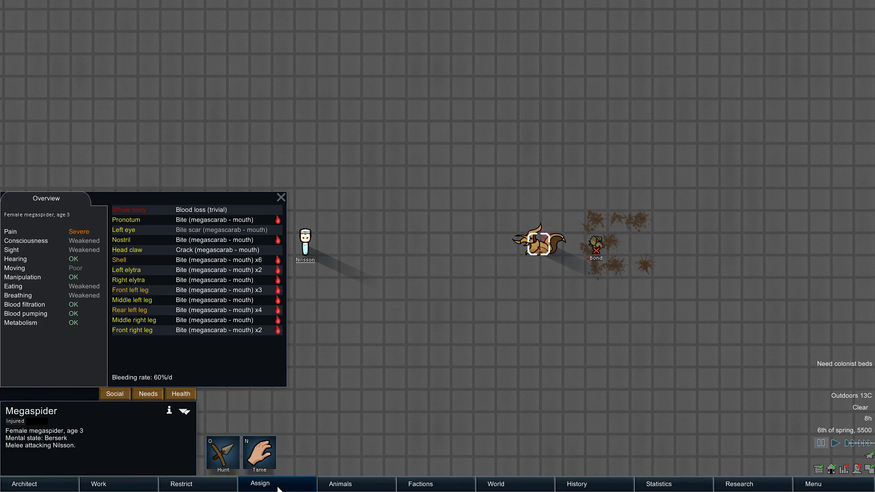
# Find the megascarab Bond through the Animals assignment list and check its downed health state
pyautogui.click(341, 484)
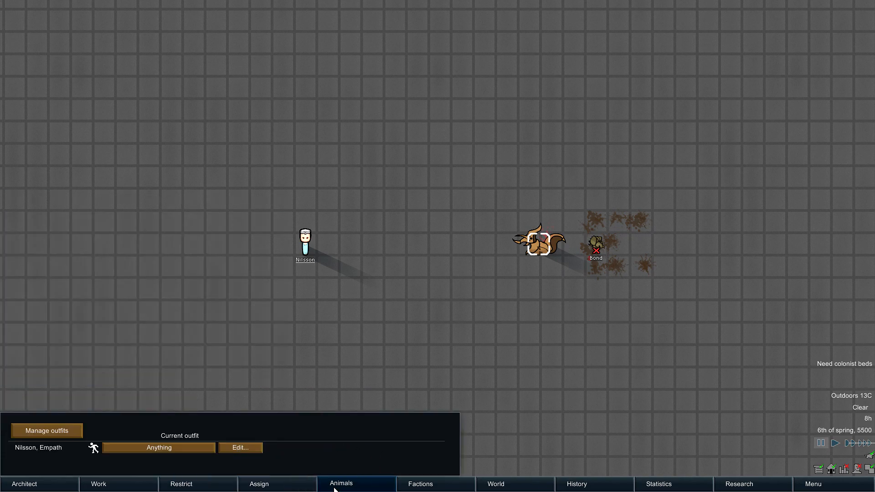
pyautogui.click(341, 483)
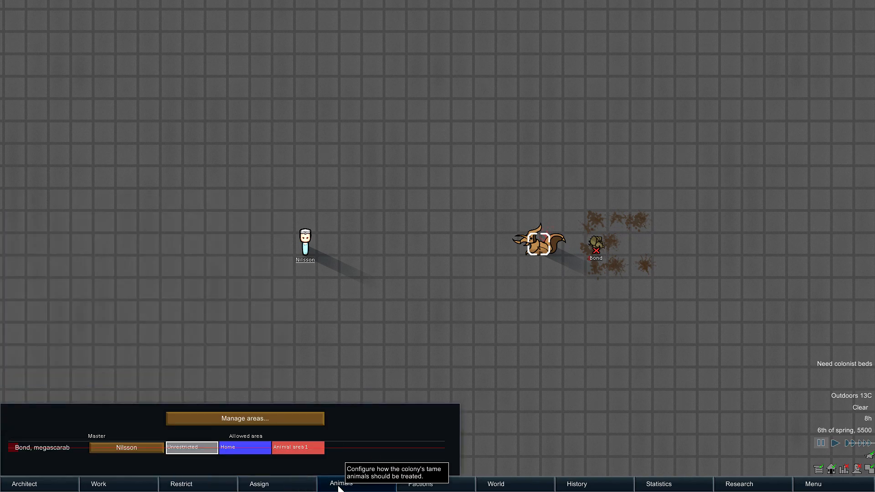
pyautogui.click(596, 248)
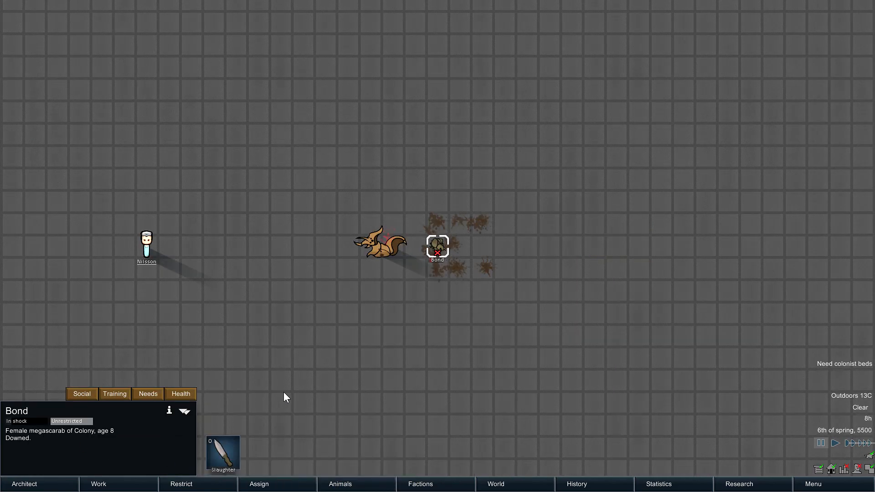
pyautogui.click(181, 393)
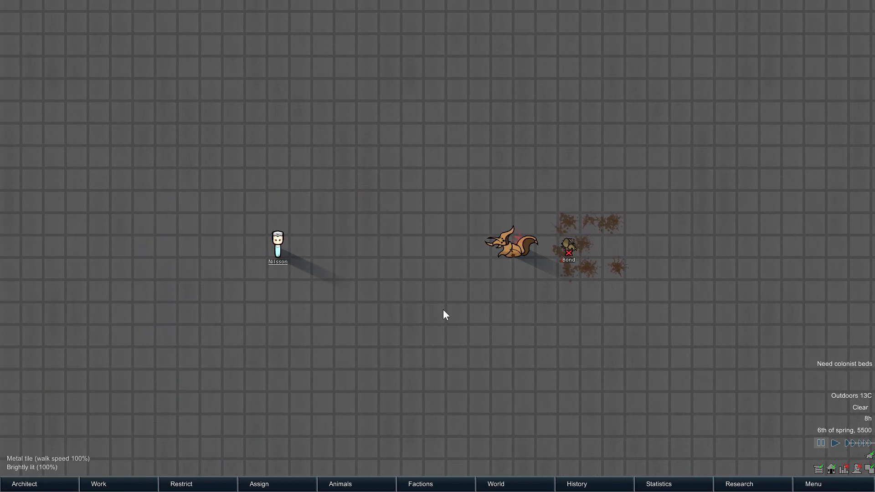
# Start the next fight and check Pyotr's health as Nilsson gets wounded and a treatment alert appears
pyautogui.click(277, 249)
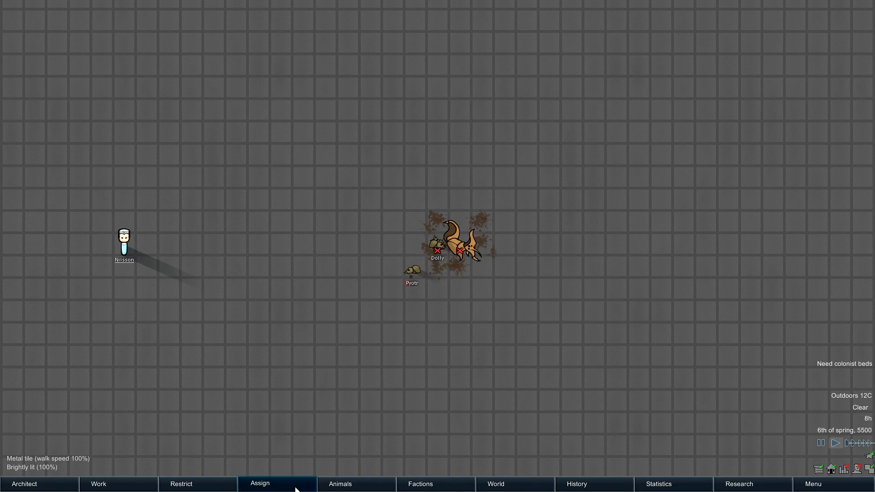
pyautogui.click(343, 484)
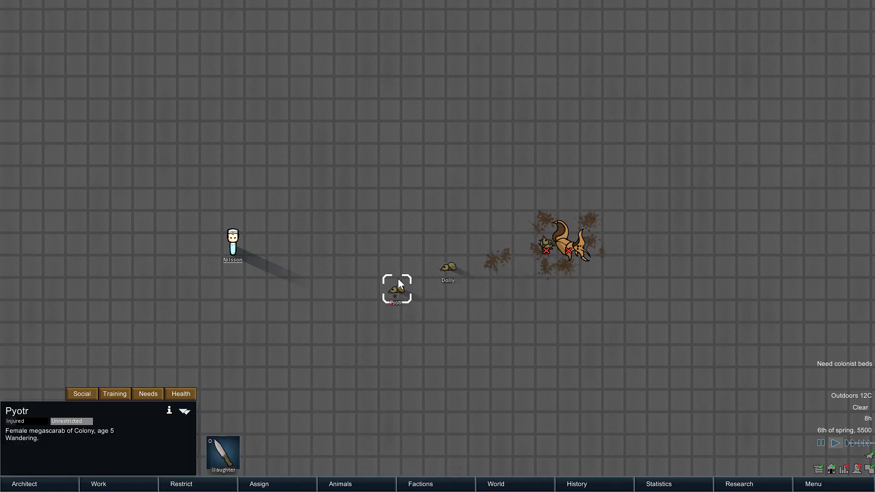
pyautogui.click(181, 394)
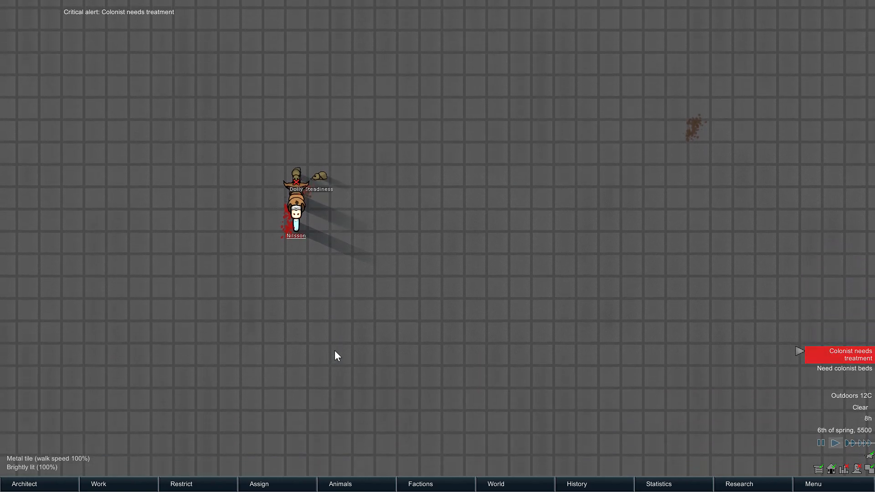
# Review the megaspider's bite wounds and bleeding rate, then recheck them as a megascarab goes down
pyautogui.click(296, 173)
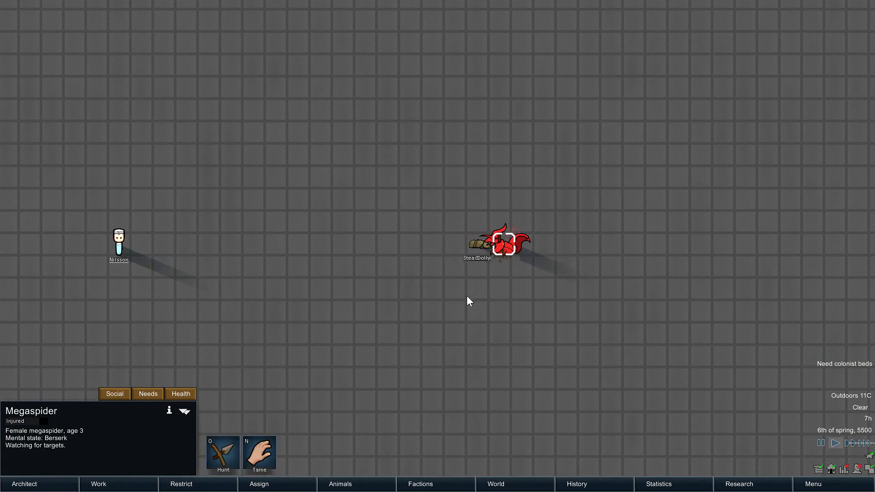
pyautogui.click(181, 394)
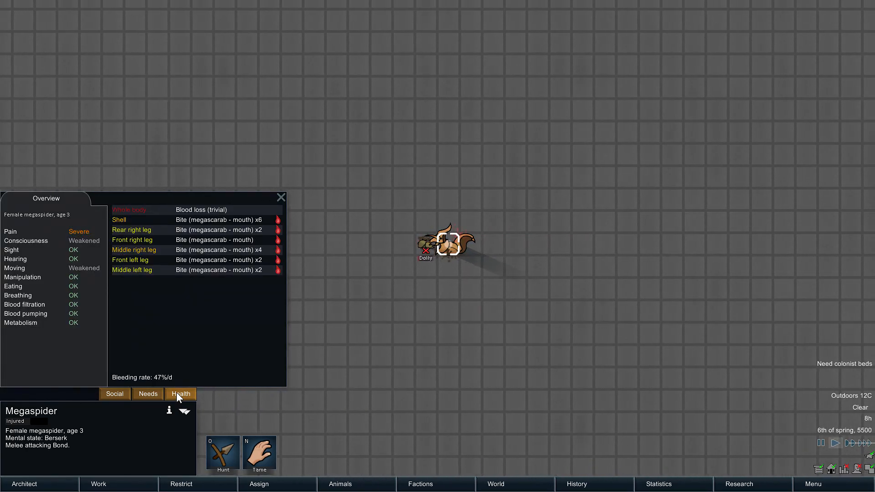
pyautogui.click(343, 484)
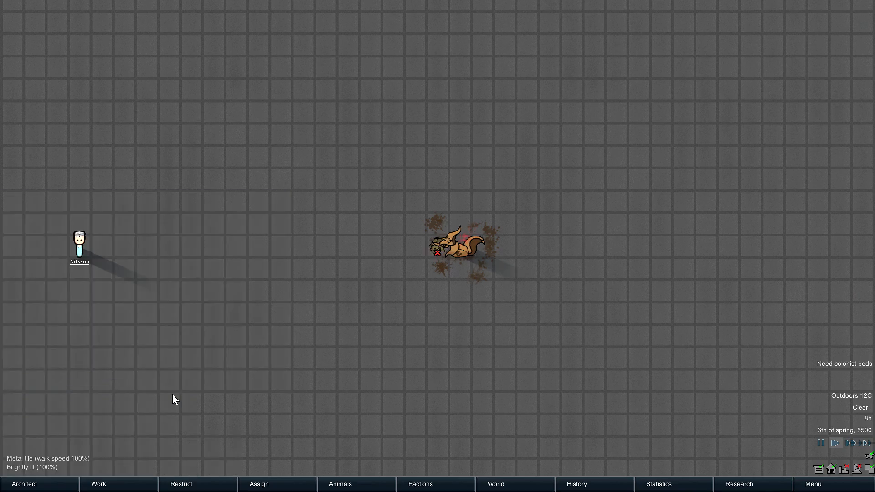
pyautogui.click(463, 252)
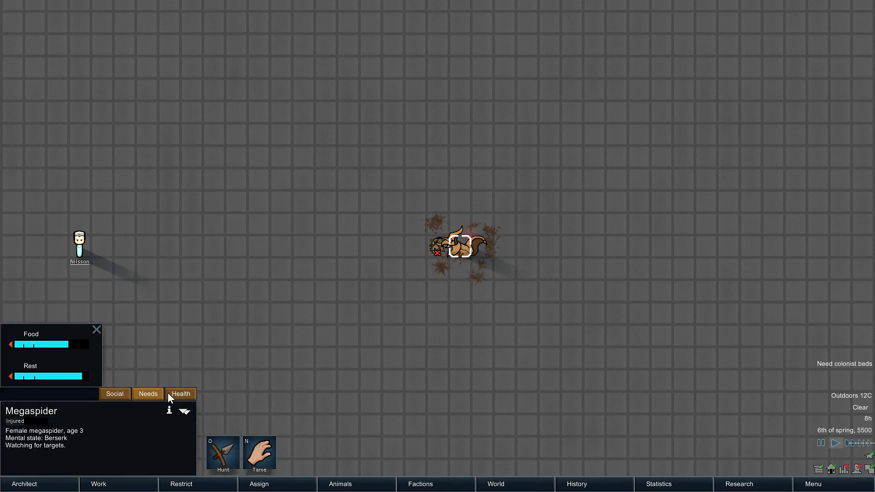
pyautogui.click(180, 394)
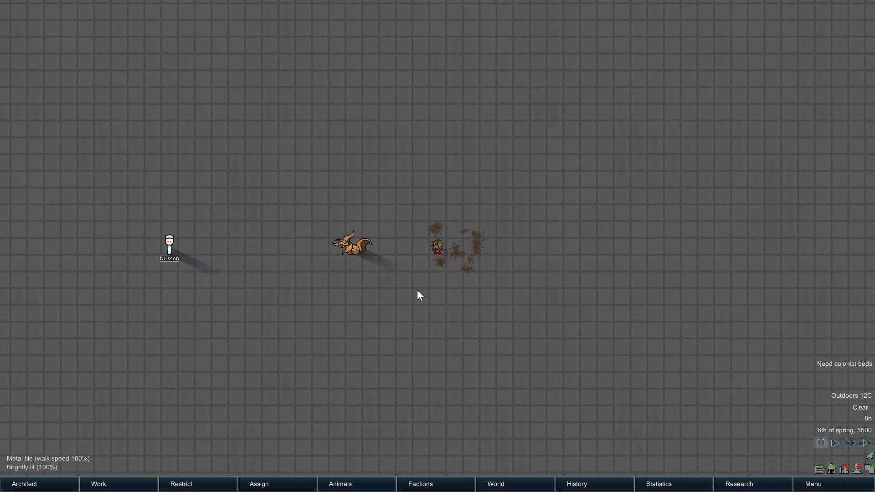
# Release the animals again and show the downed megaspider's bite list with 69% daily bleeding
pyautogui.click(167, 246)
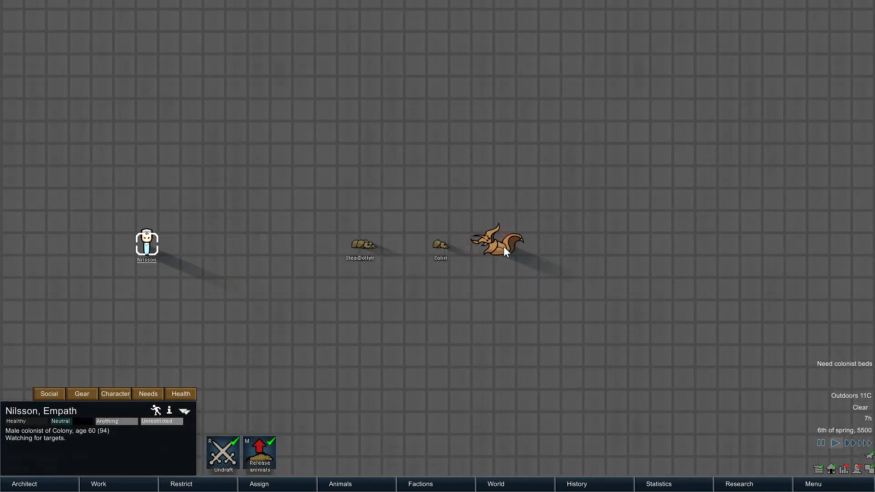
pyautogui.click(499, 245)
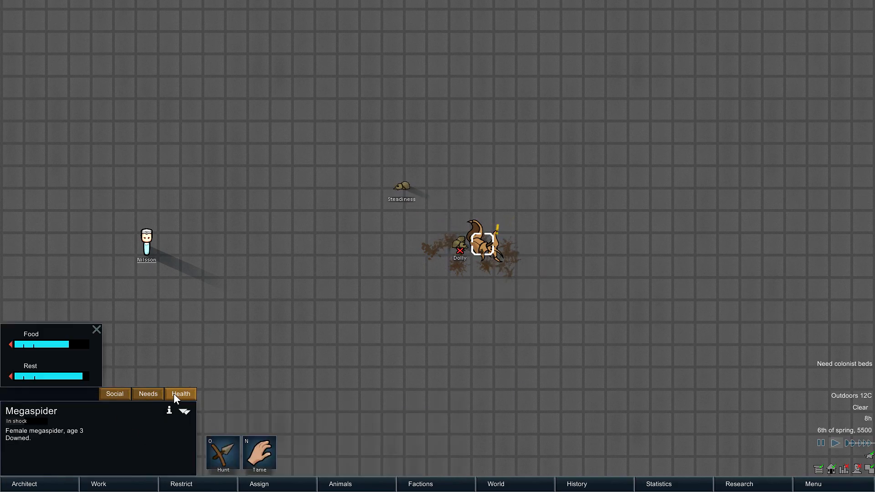
pyautogui.click(180, 394)
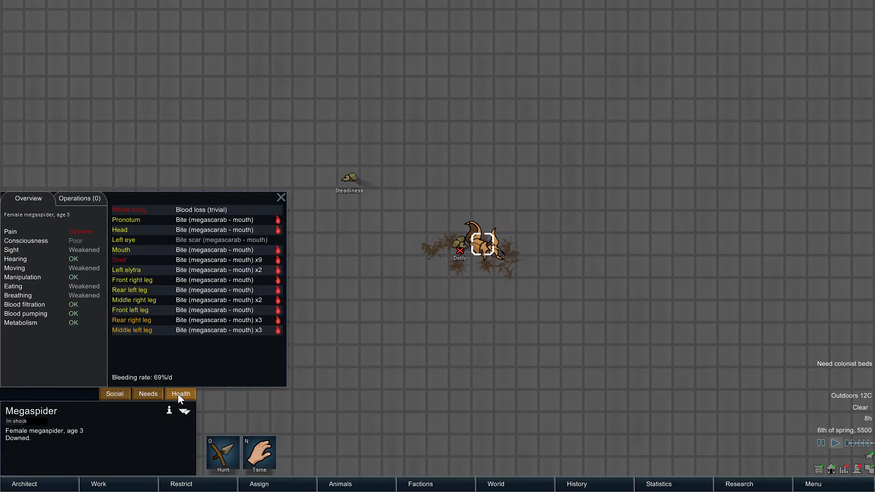